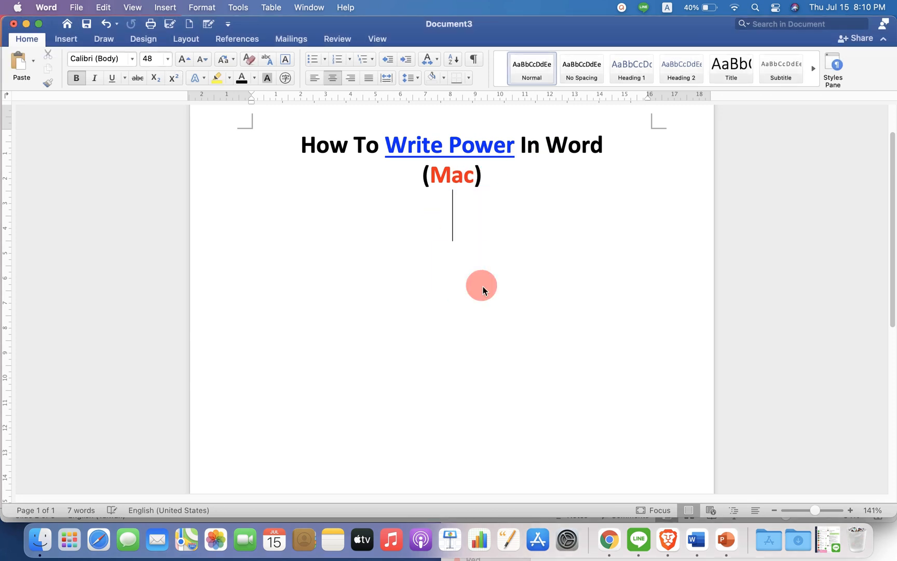
Insert a new blank equation from the Insert tab's Equation menu
left_click(65, 39)
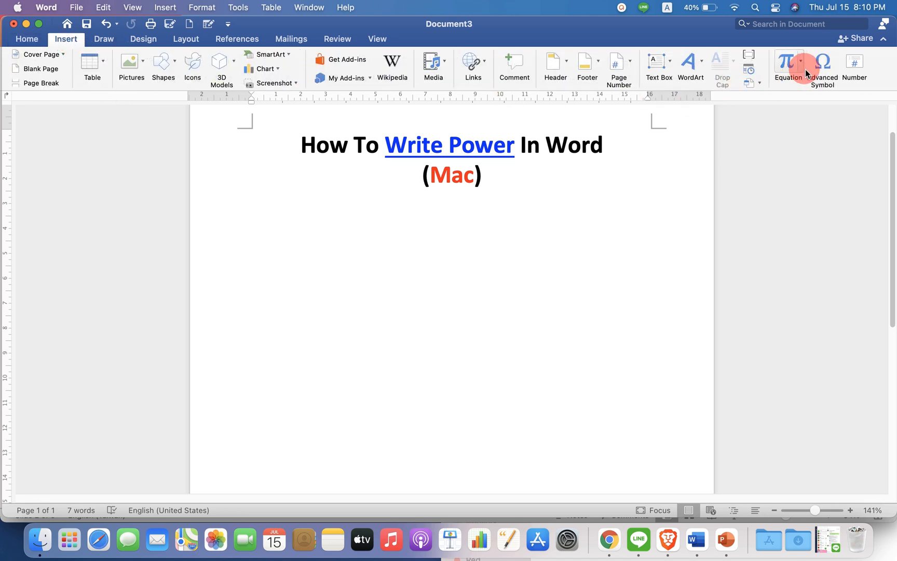
left_click(788, 63)
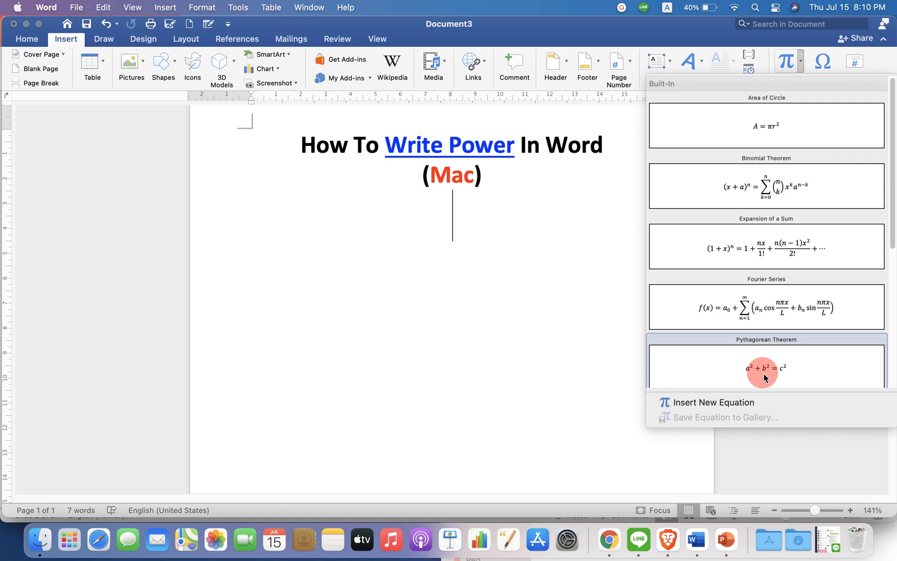
left_click(713, 402)
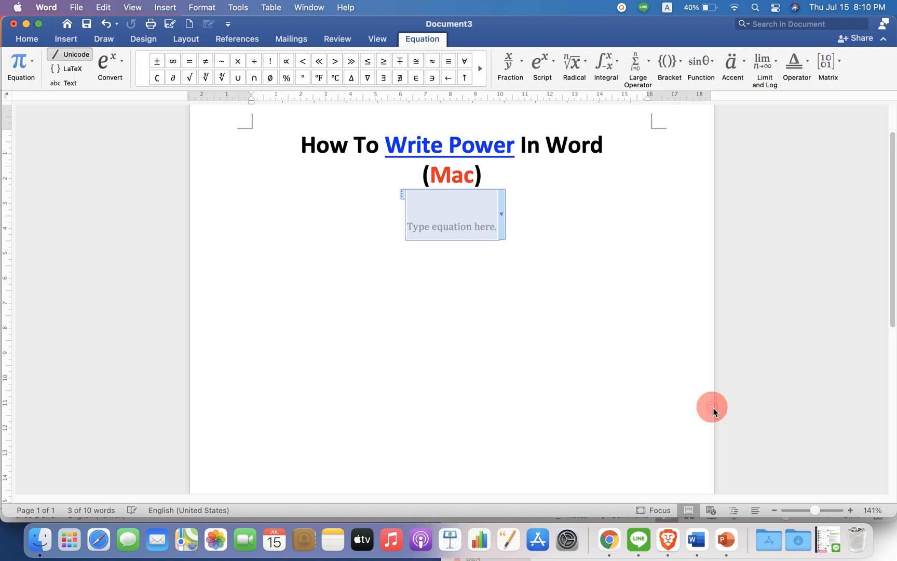
Build 2 with exponent 23 using the superscript script template, then leave the equation
left_click(542, 66)
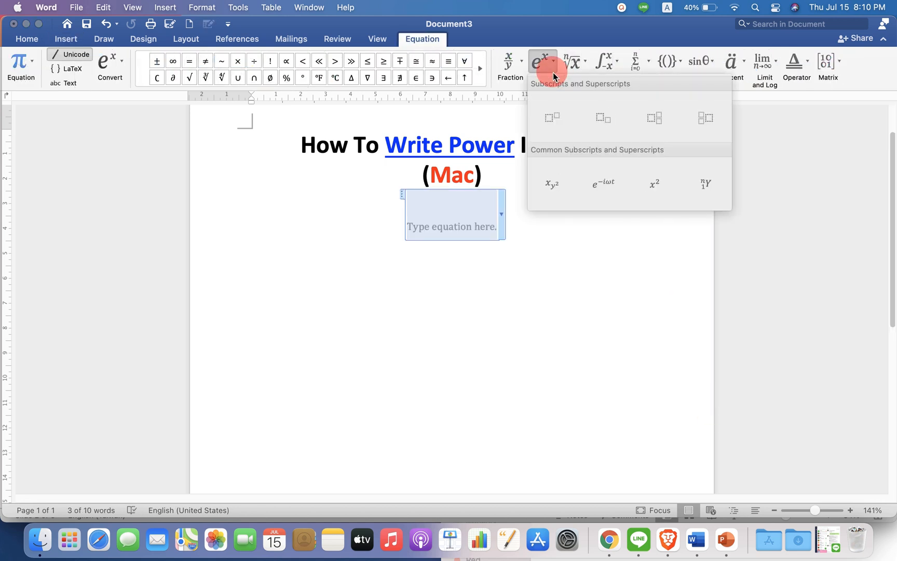
mouse_move(551, 117)
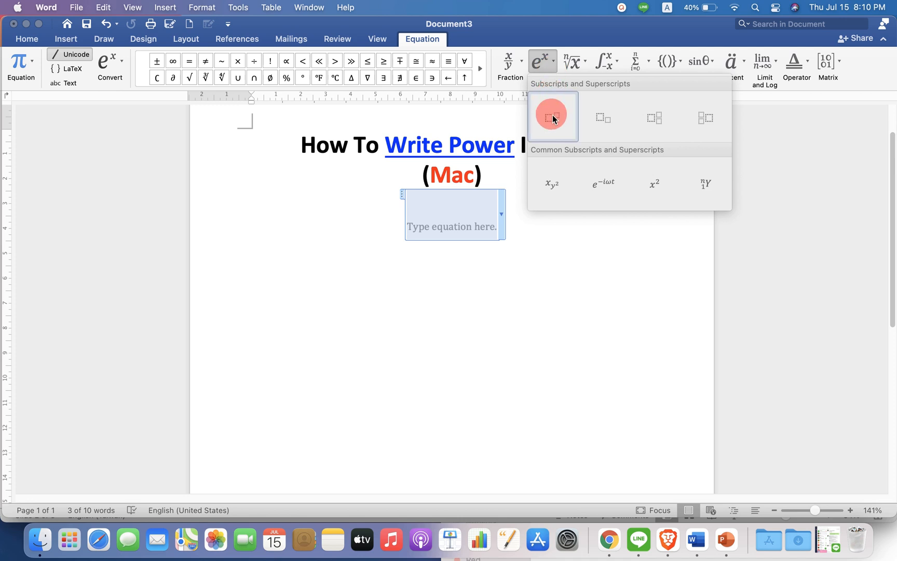
left_click(552, 116)
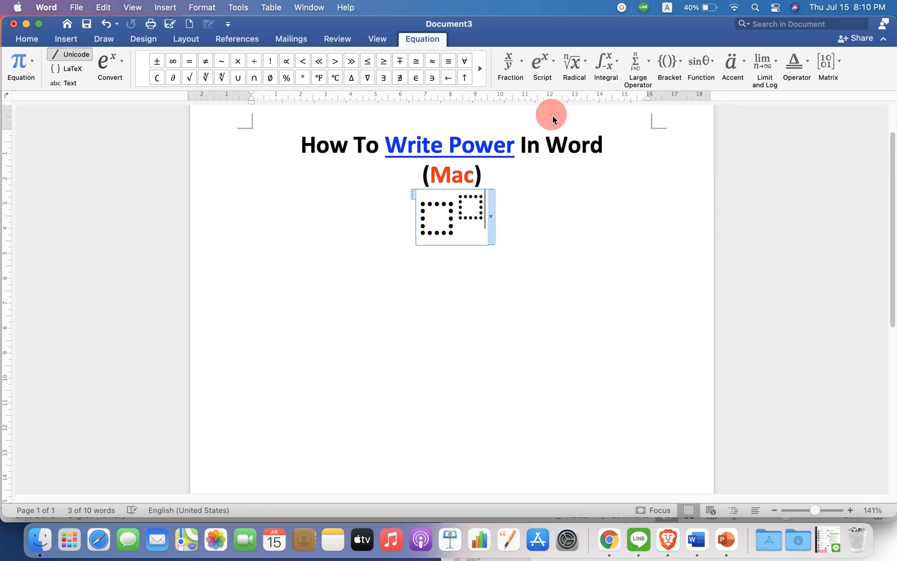
left_click(436, 222)
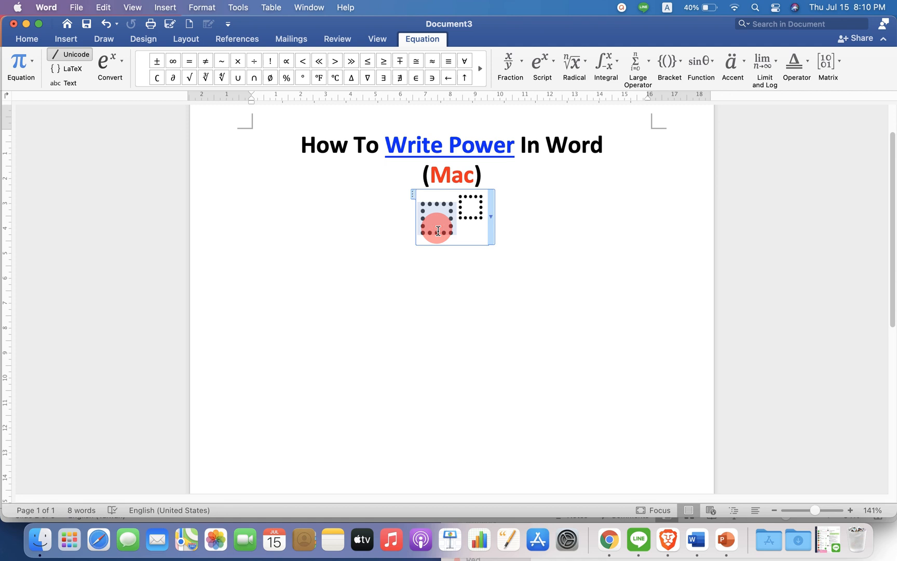
type("2")
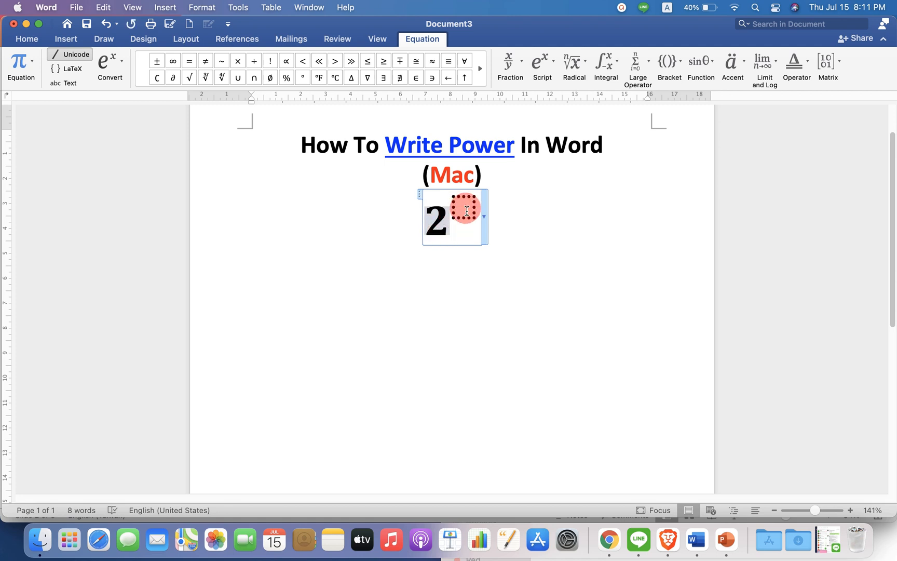
type("23")
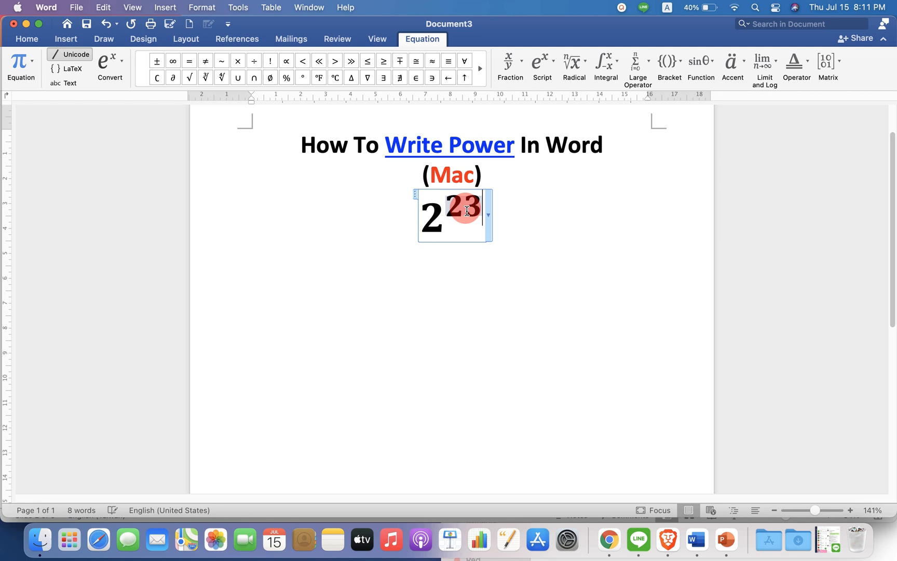
left_click(487, 320)
type("223")
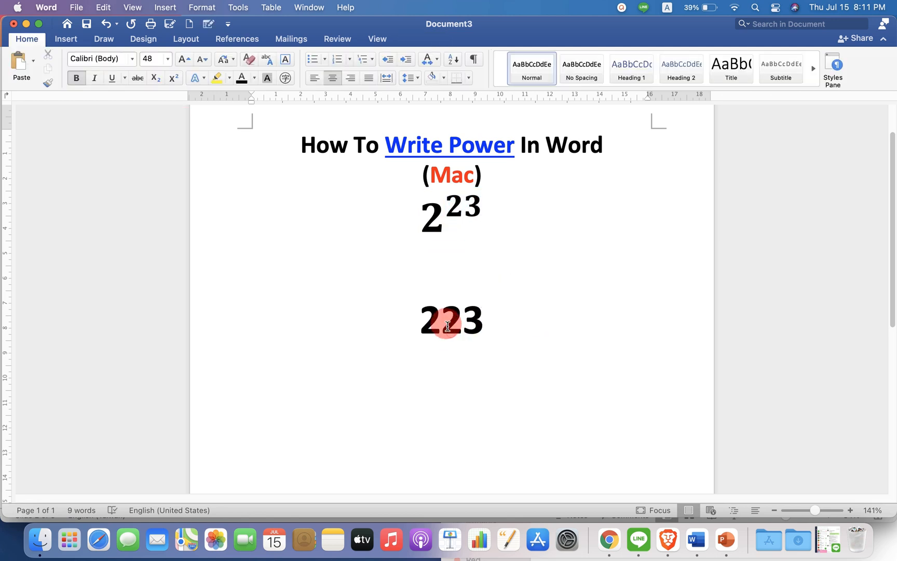
Select 23 in the lower '223' text and make it superscript
double_click(464, 319)
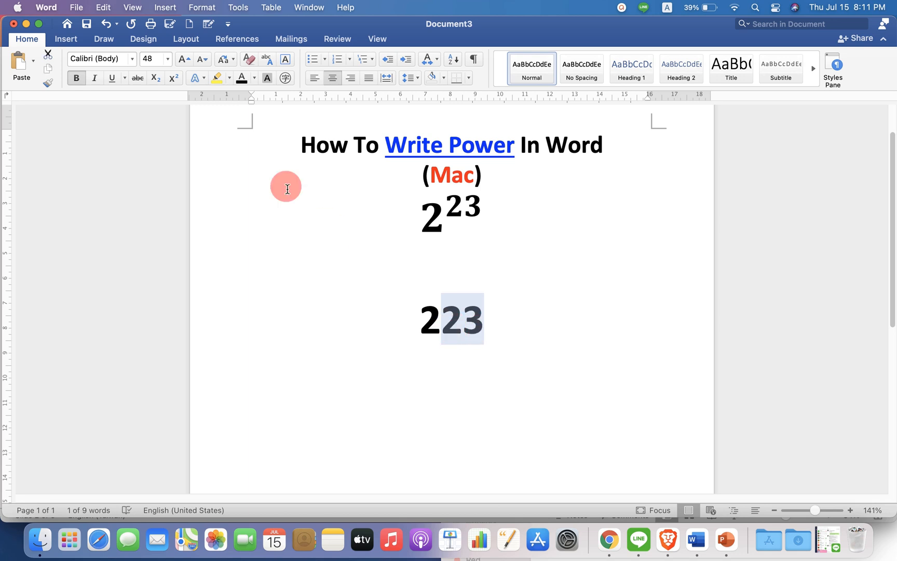
mouse_move(173, 78)
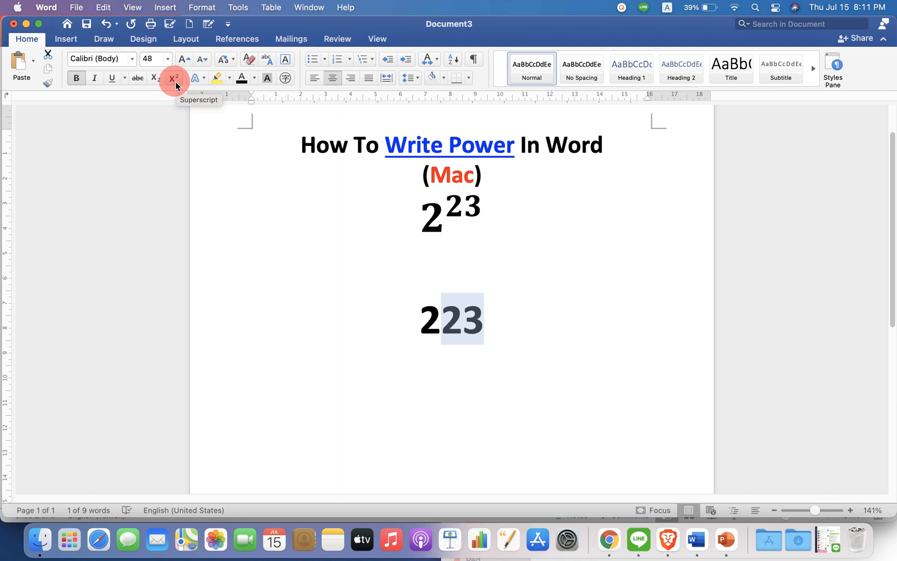
left_click(173, 78)
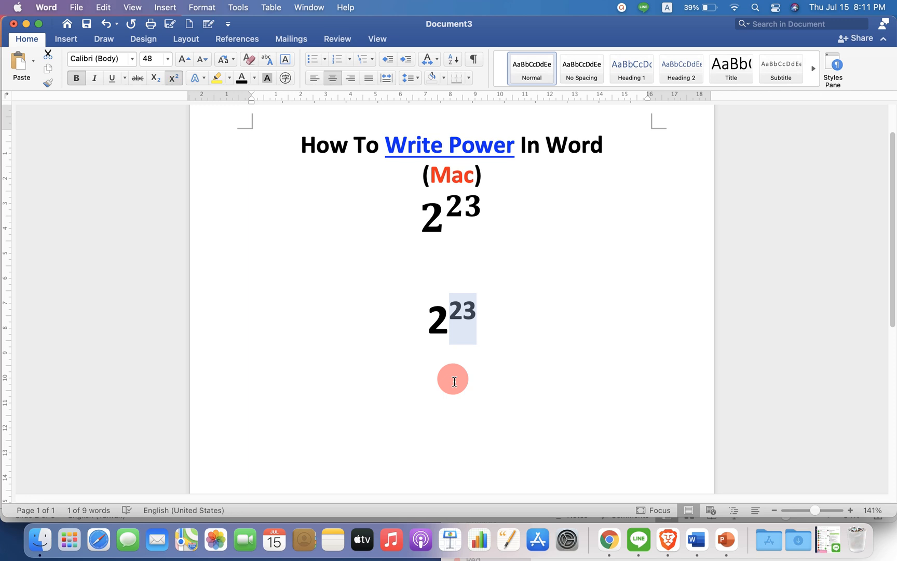